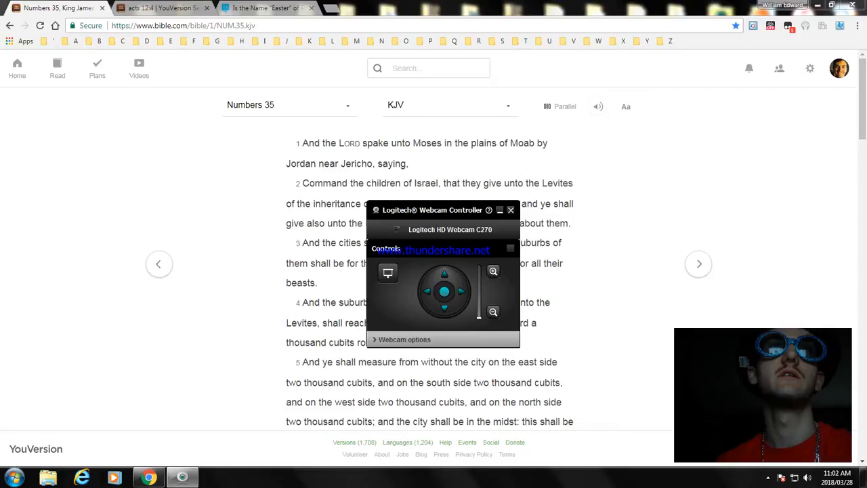
Scroll down Numbers 35 KJV from the opening verses to verses 4–8.
click(511, 209)
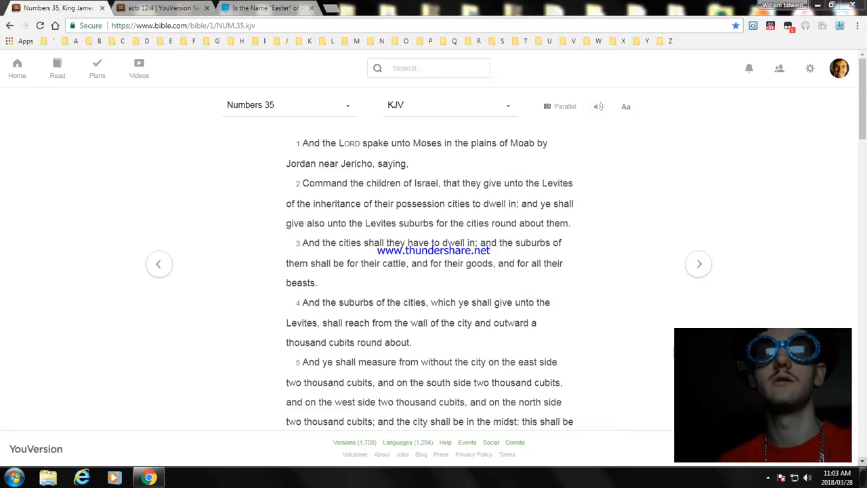
scroll(down, 3)
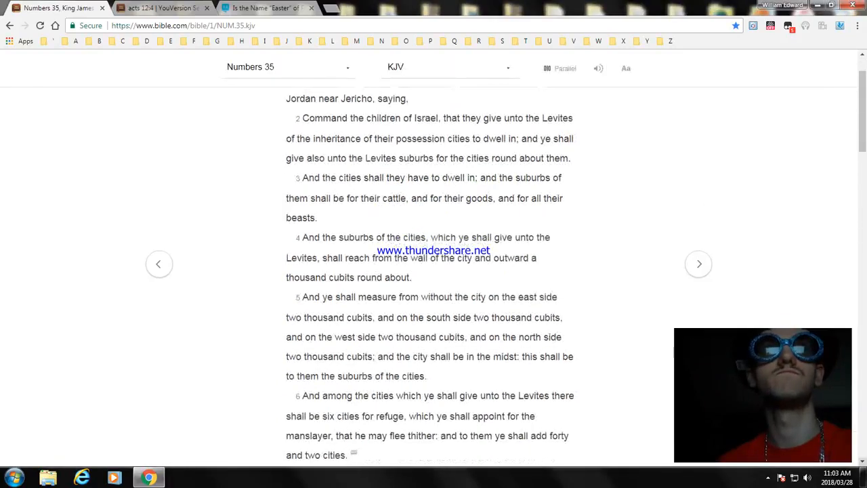
scroll(down, 3)
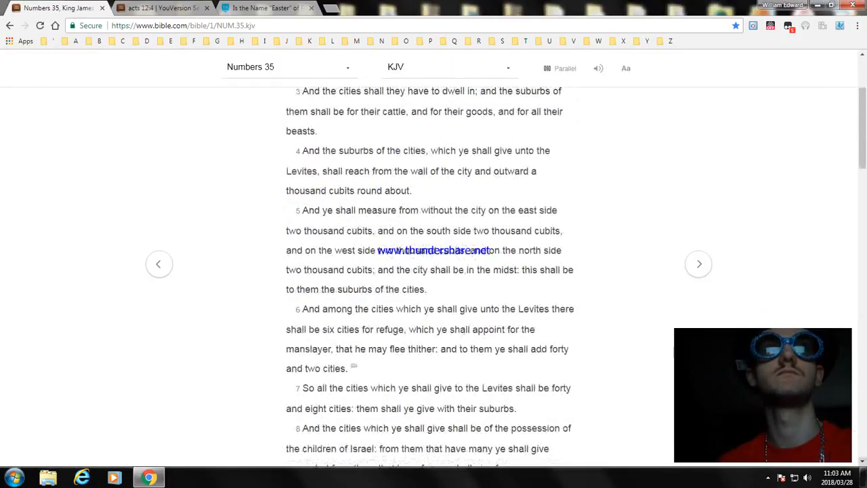
scroll(down, 3)
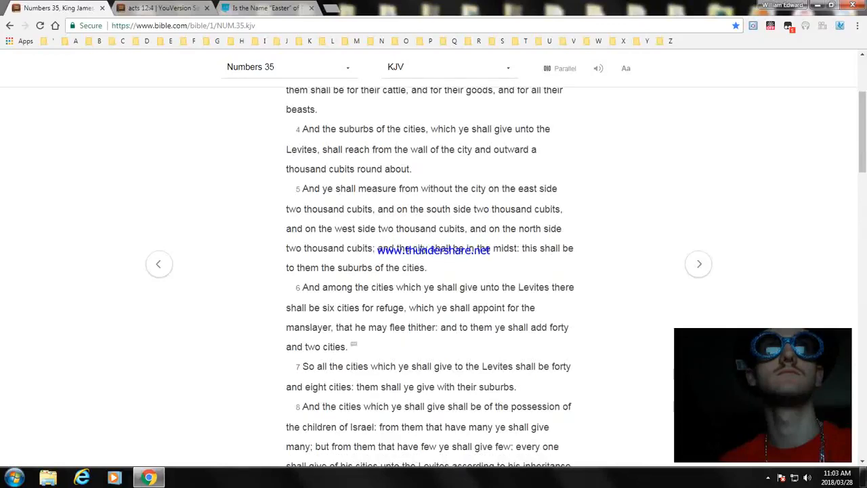
scroll(down, 3)
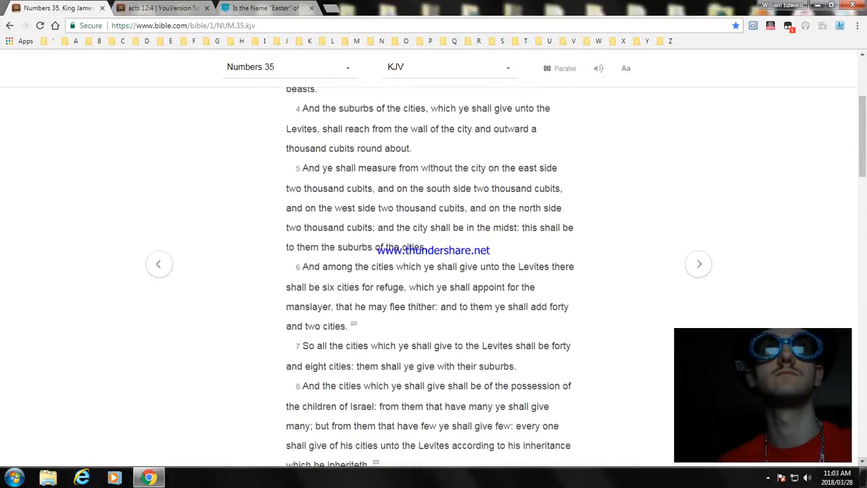
Bookmark the Acts 12:4 KJV search results tab, then return to the Numbers 35 tab.
click(163, 7)
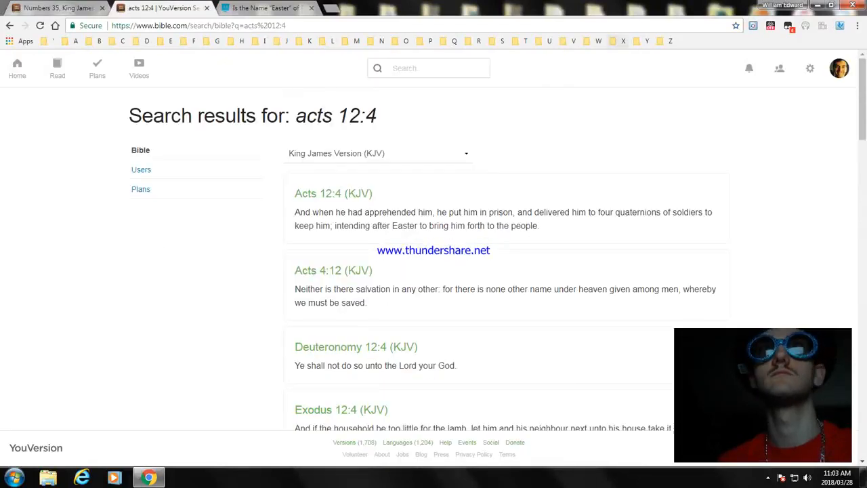
click(736, 25)
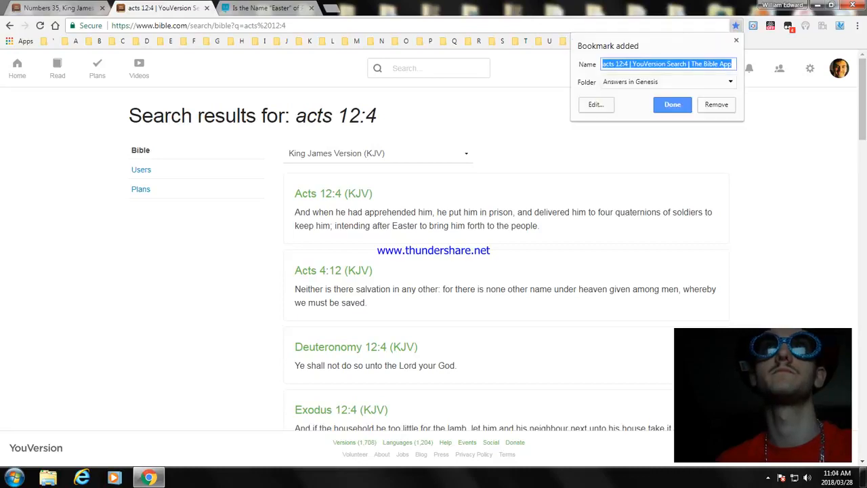
click(595, 104)
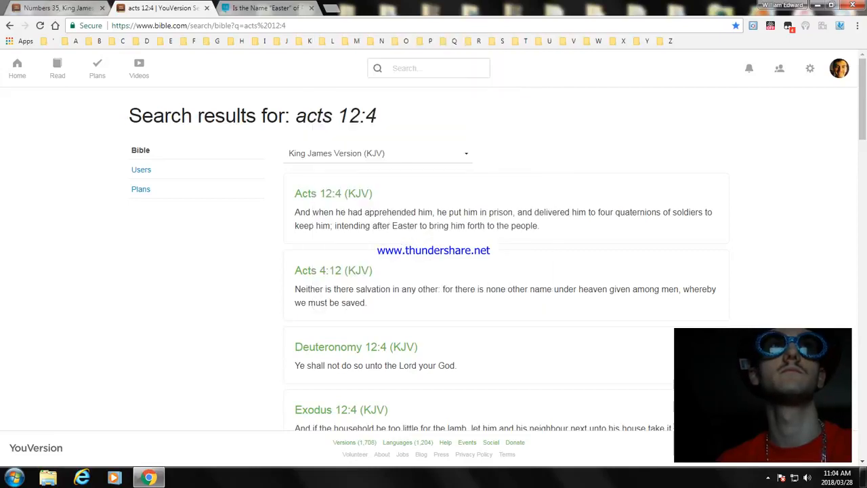
click(58, 8)
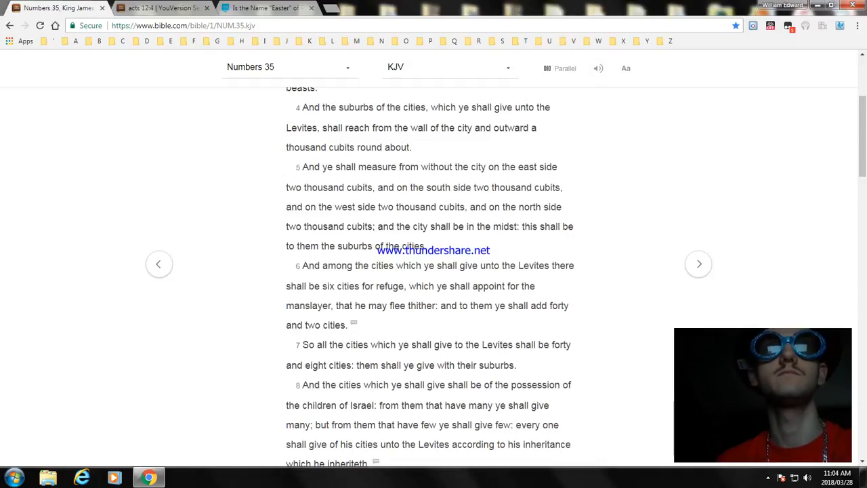
scroll(down, 3)
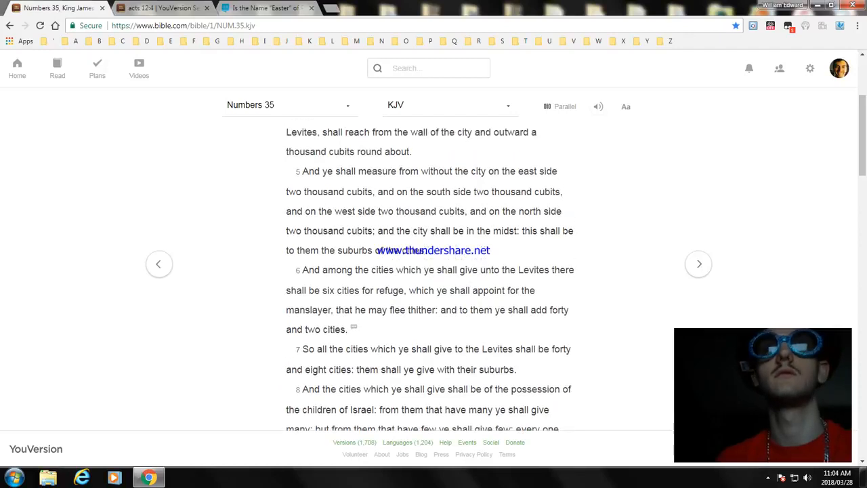
scroll(down, 3)
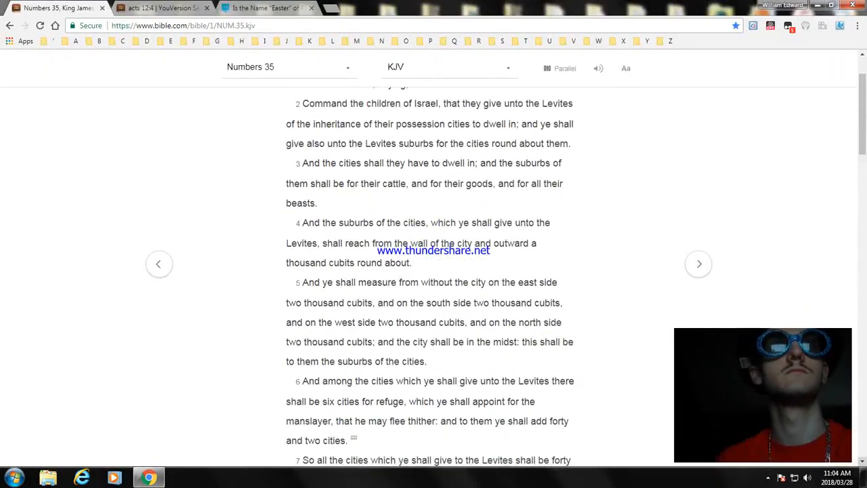
Scroll Numbers 35 further down to bring verses 9 and 10 into view.
scroll(down, 3)
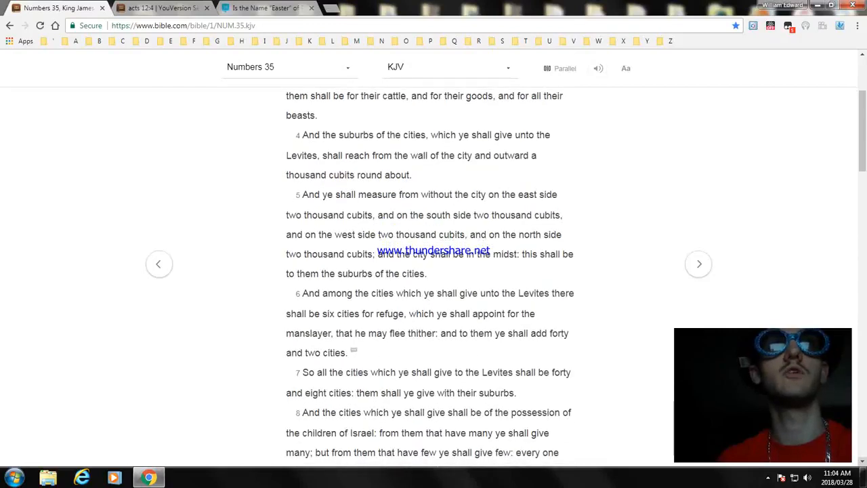
scroll(down, 3)
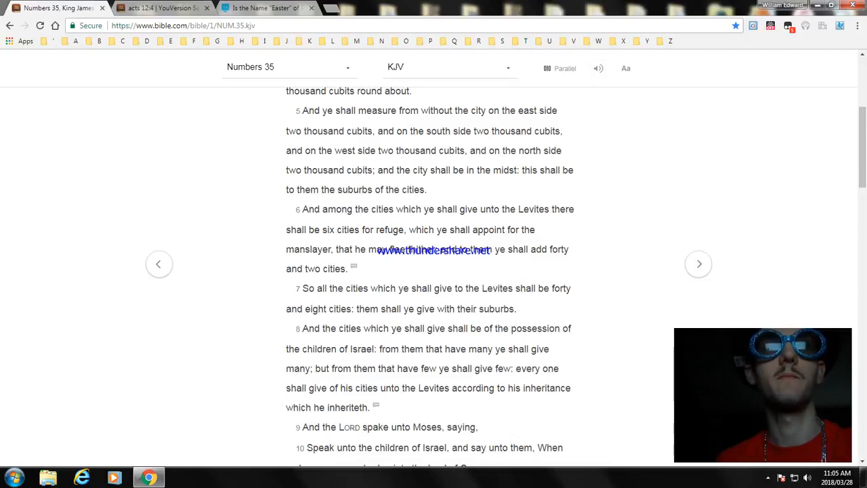
Scroll through the cities of refuge passage to verses 16 and 17.
scroll(down, 3)
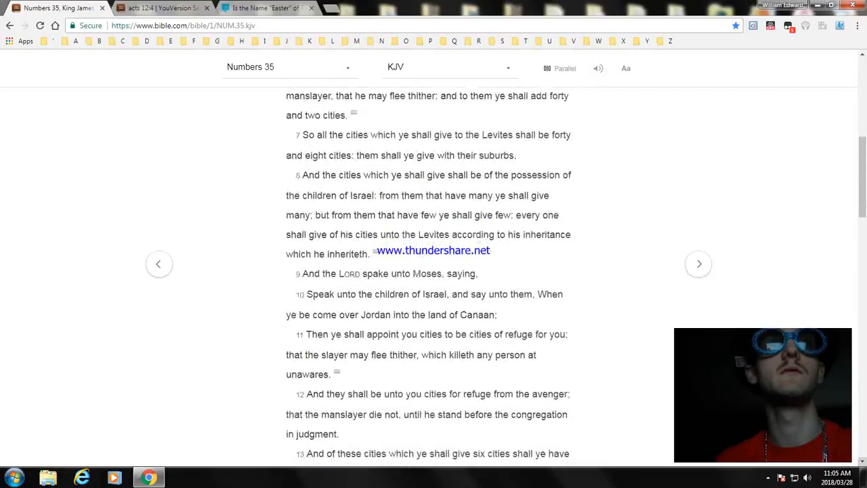
scroll(down, 3)
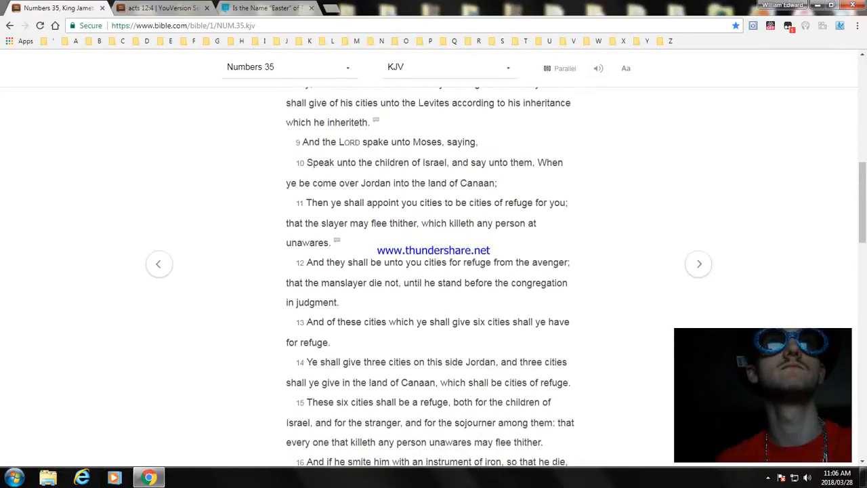
scroll(down, 3)
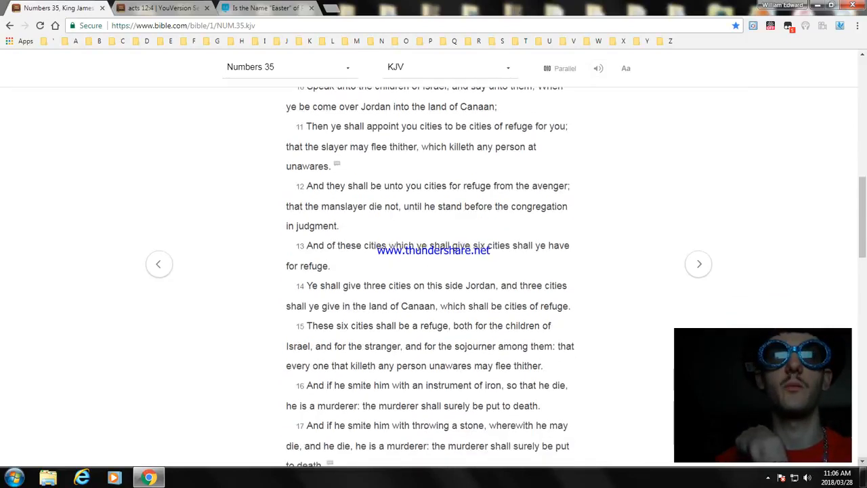
Scroll Numbers 35 down to verses 18–25, the congregation judging slayer and avenger.
scroll(down, 3)
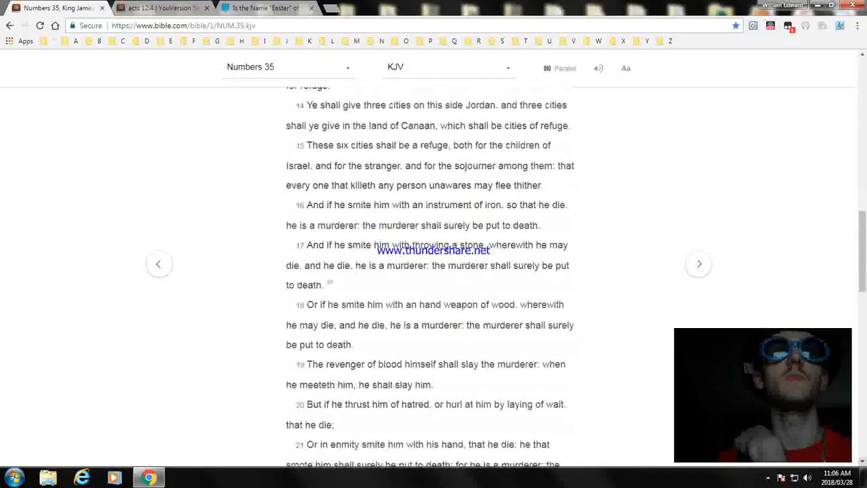
scroll(down, 3)
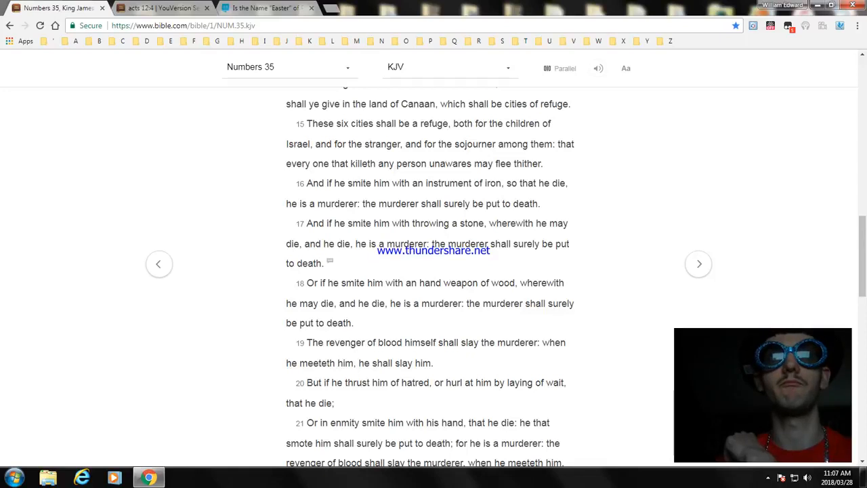
scroll(down, 3)
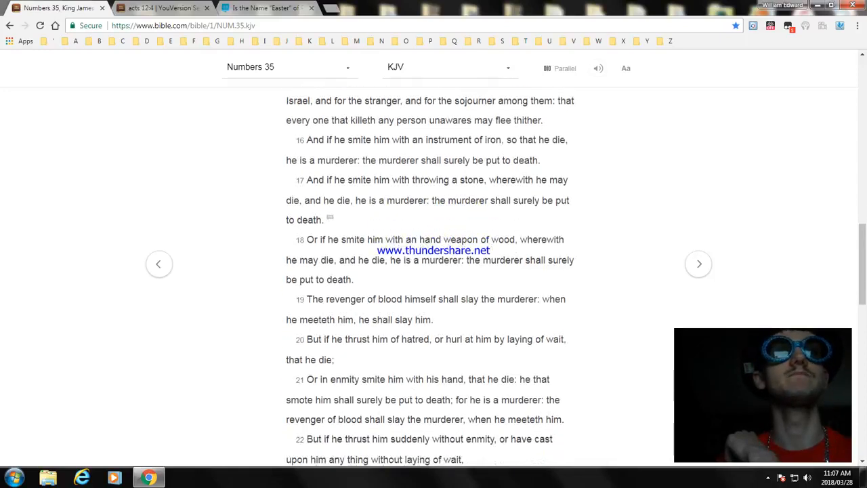
scroll(down, 3)
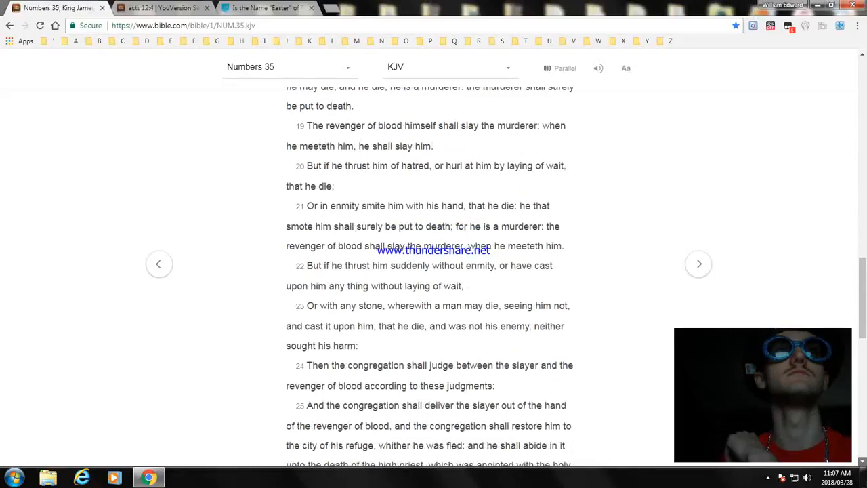
scroll(down, 3)
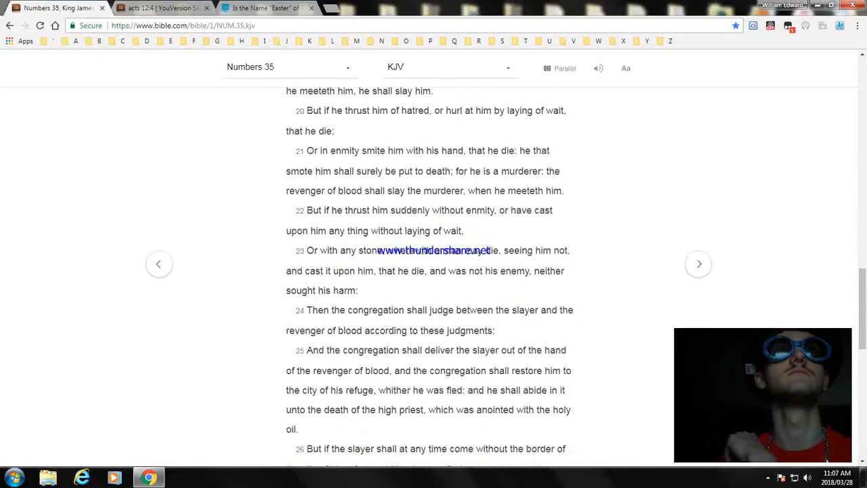
scroll(down, 3)
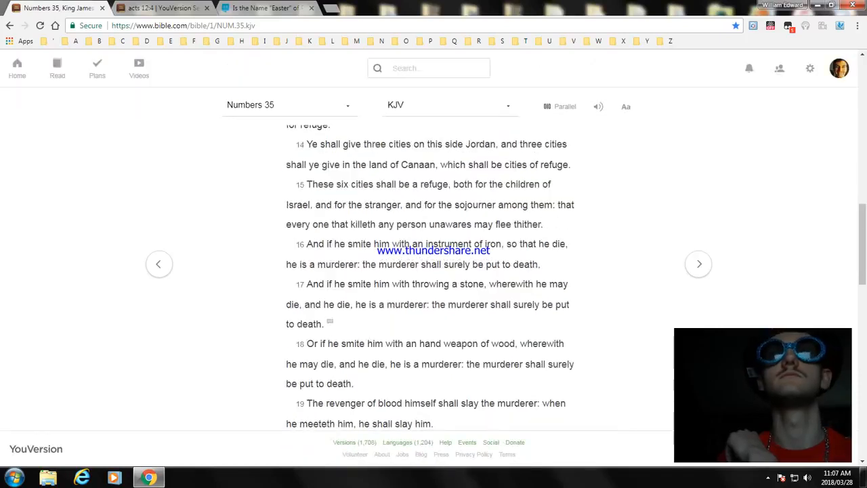
scroll(down, 3)
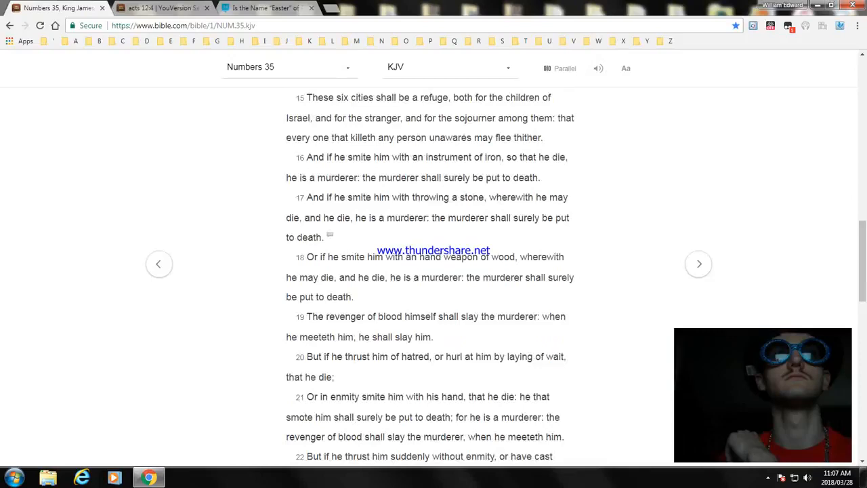
scroll(down, 3)
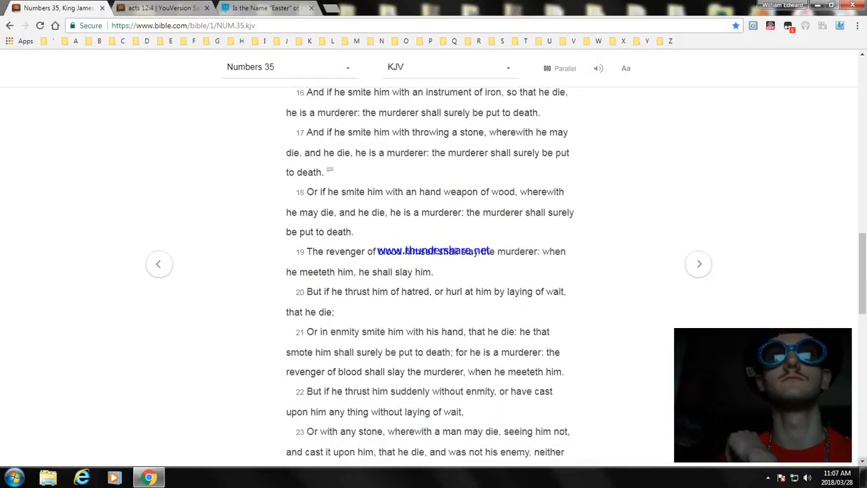
scroll(down, 3)
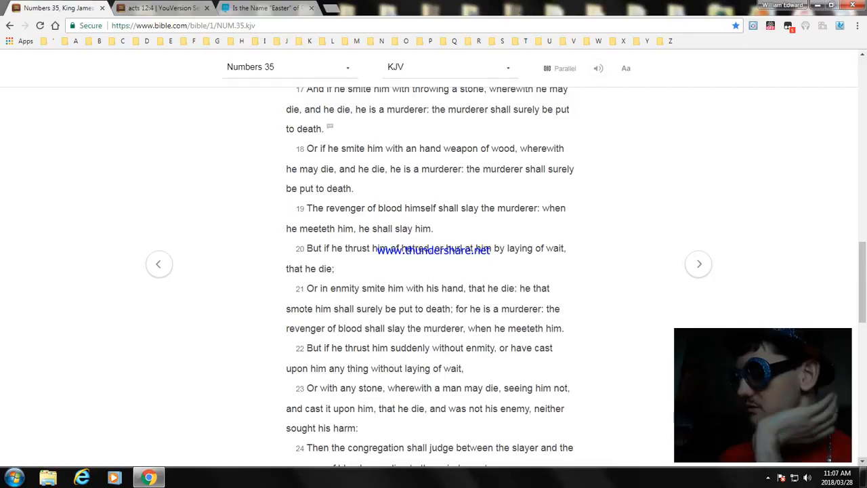
scroll(down, 3)
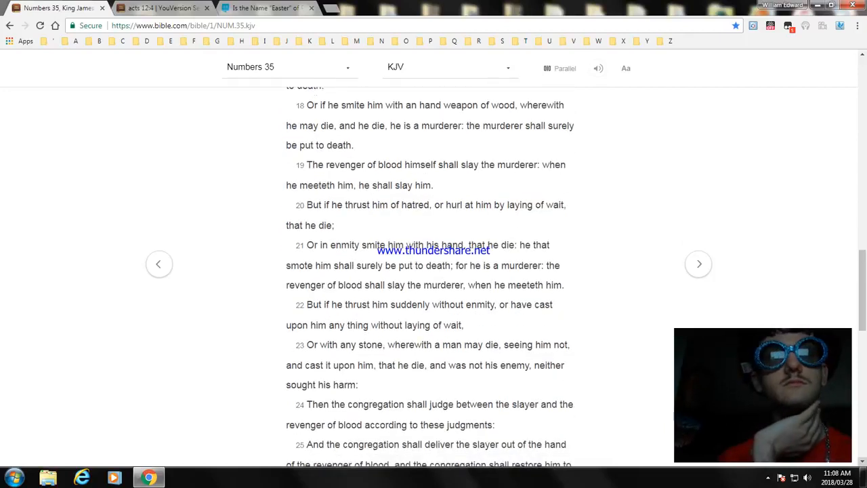
scroll(down, 3)
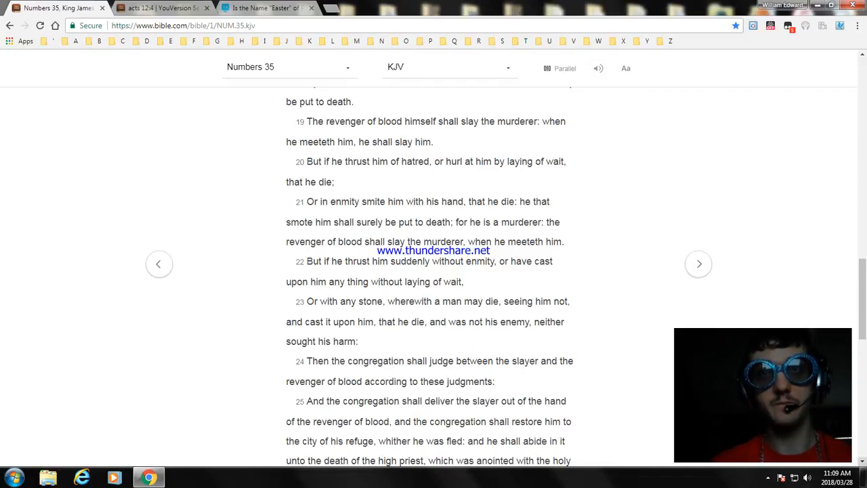
Scroll down to verses 28–34, about not defiling the land.
scroll(down, 3)
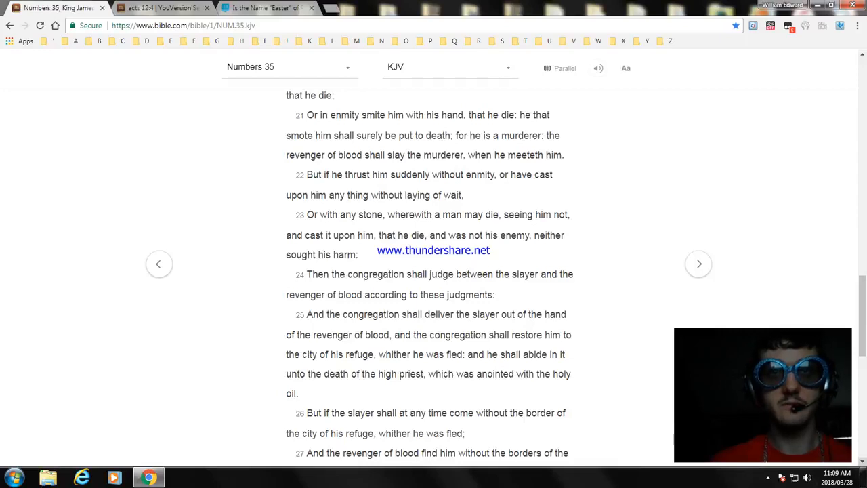
scroll(down, 3)
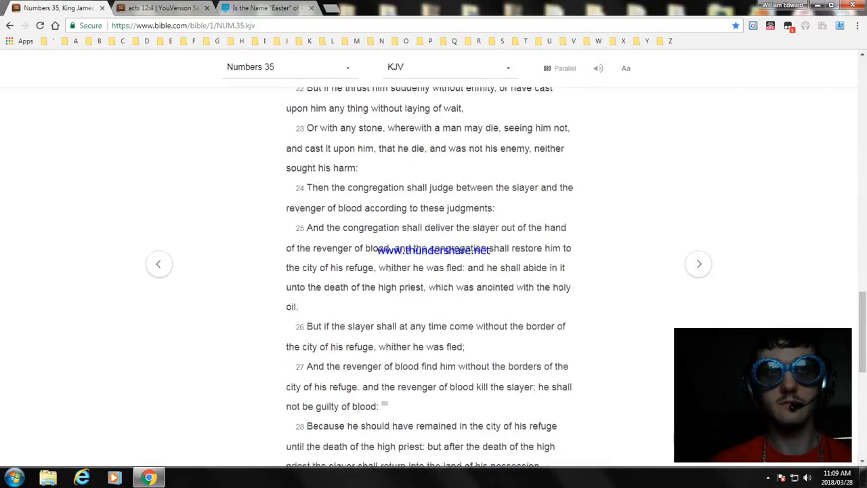
scroll(down, 3)
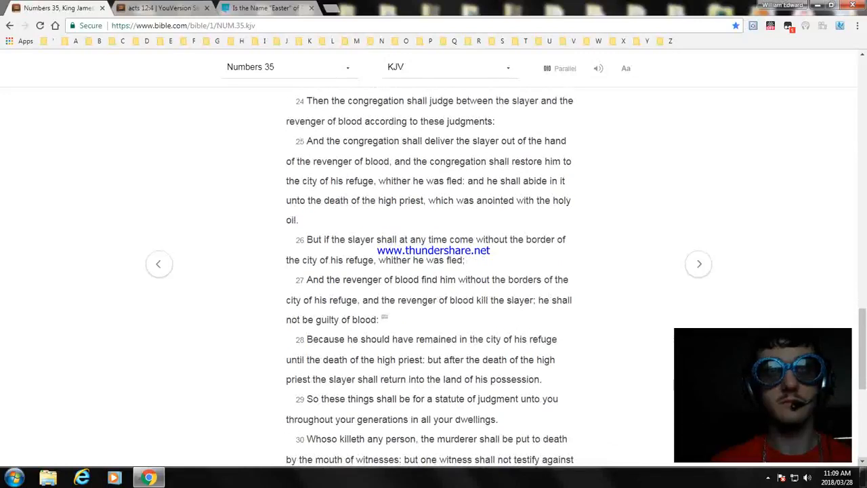
scroll(down, 3)
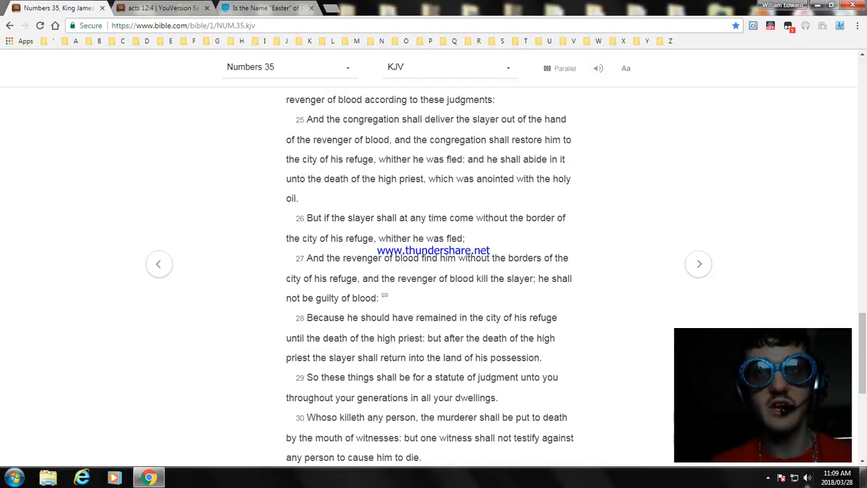
scroll(down, 3)
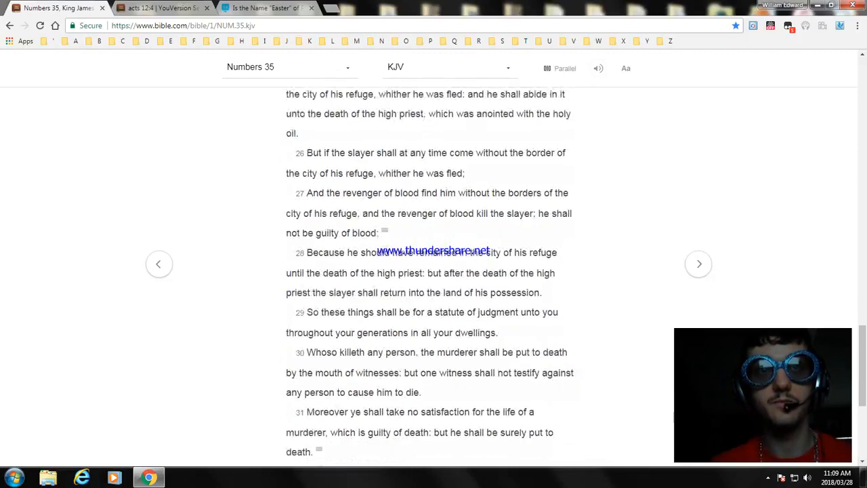
scroll(down, 3)
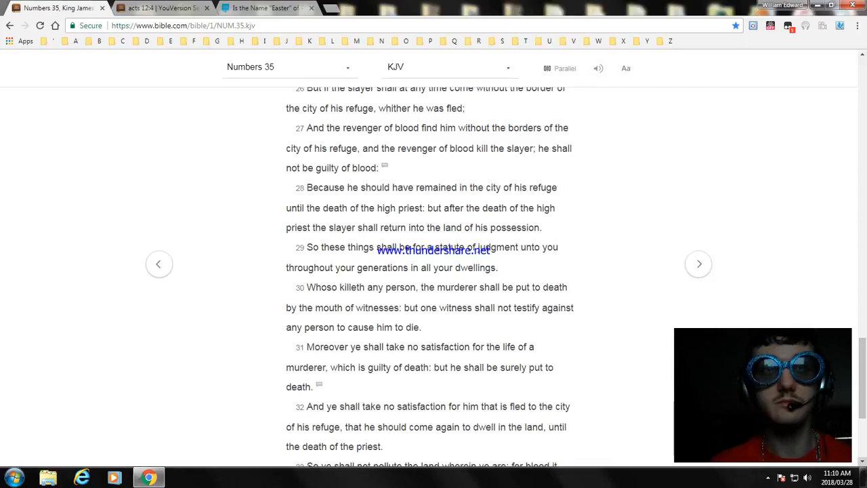
scroll(down, 3)
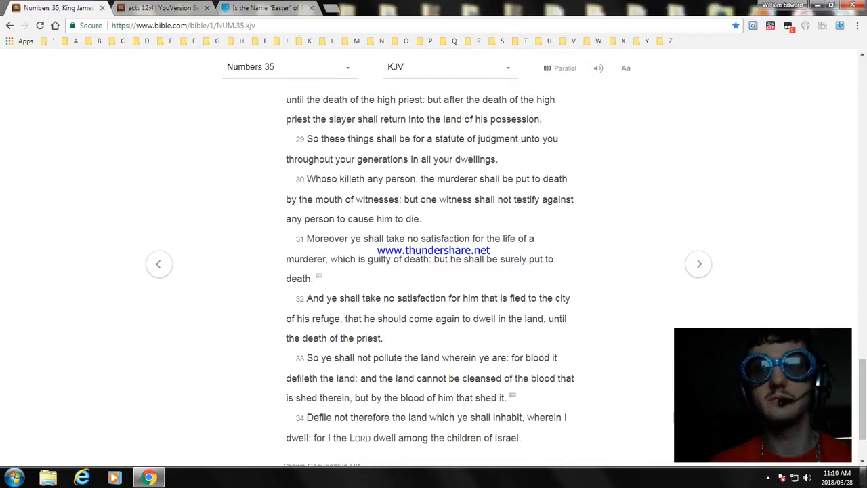
Scroll past verse 34 to the Crown Copyright note at the page bottom.
scroll(down, 3)
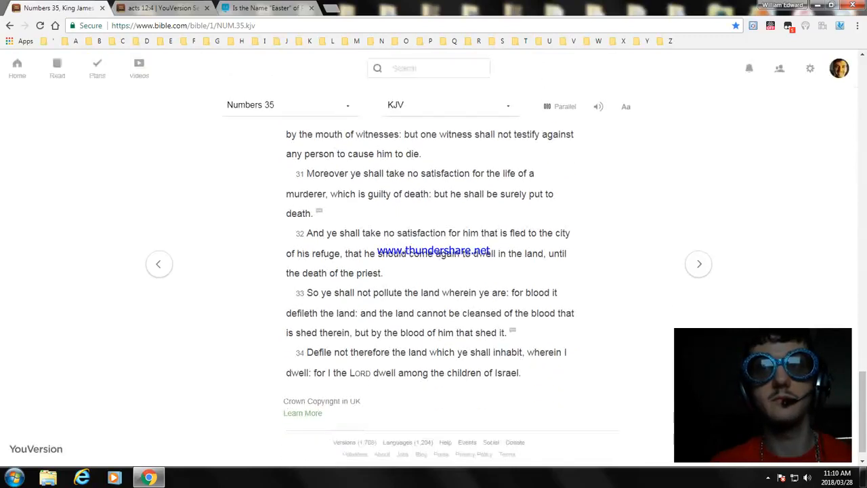
scroll(down, 3)
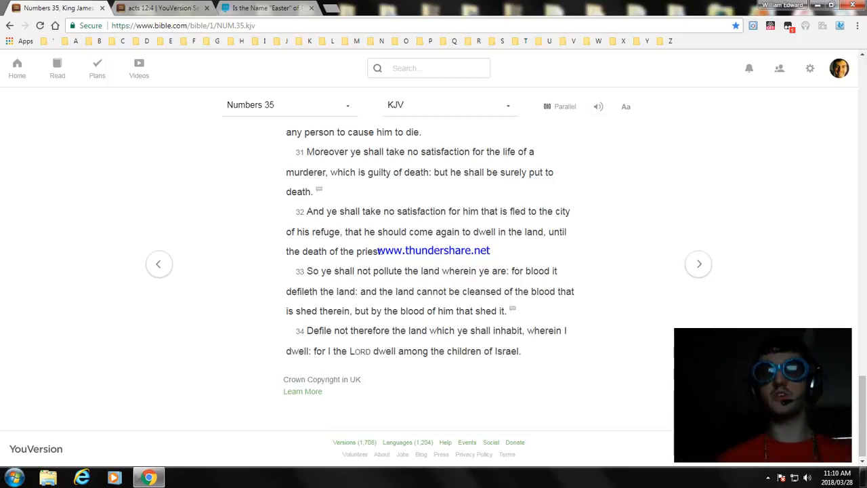
Go to Numbers 36 with the next-chapter arrow and bookmark it in Bible Reading.
click(699, 264)
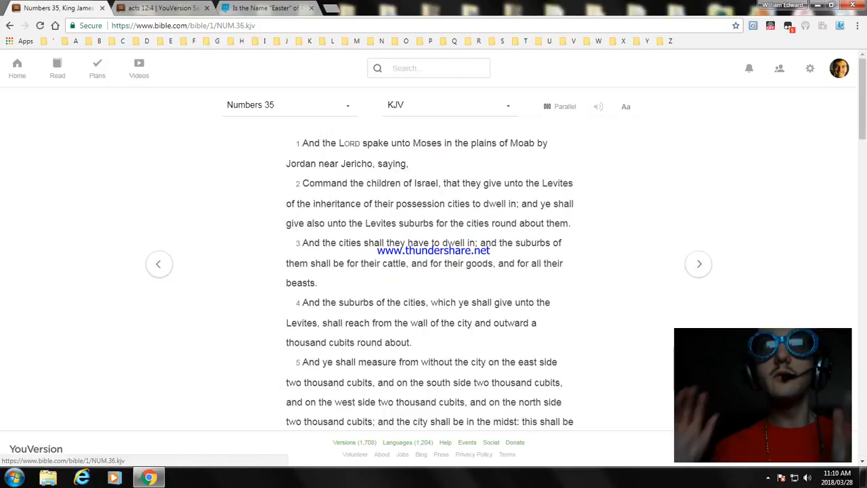
click(698, 263)
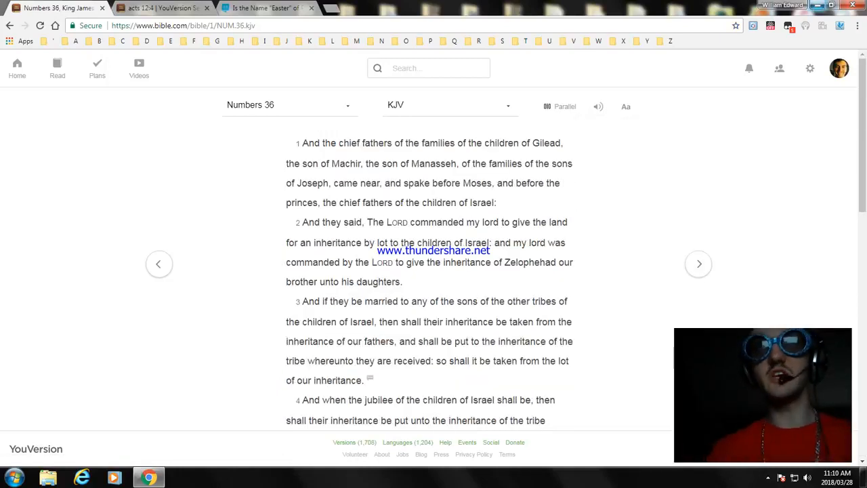
click(736, 26)
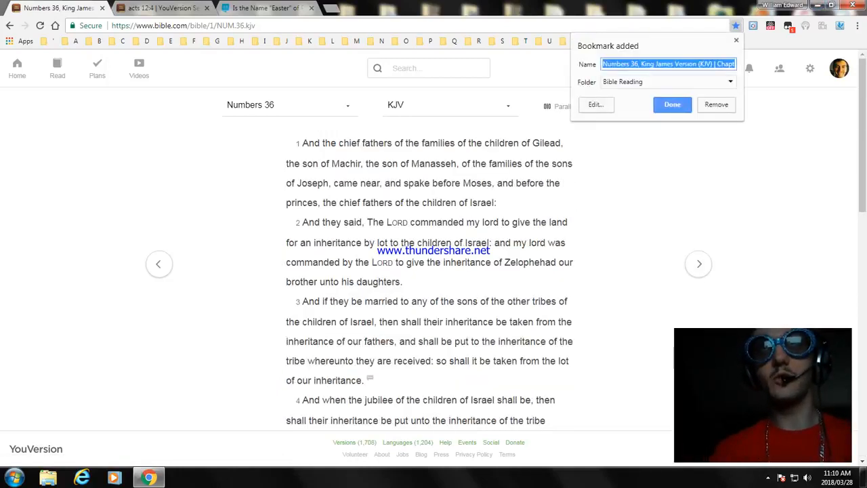
click(671, 104)
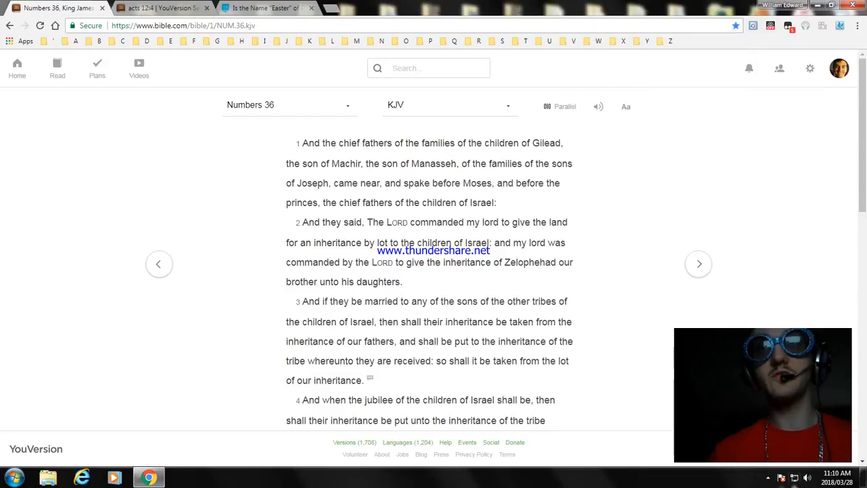